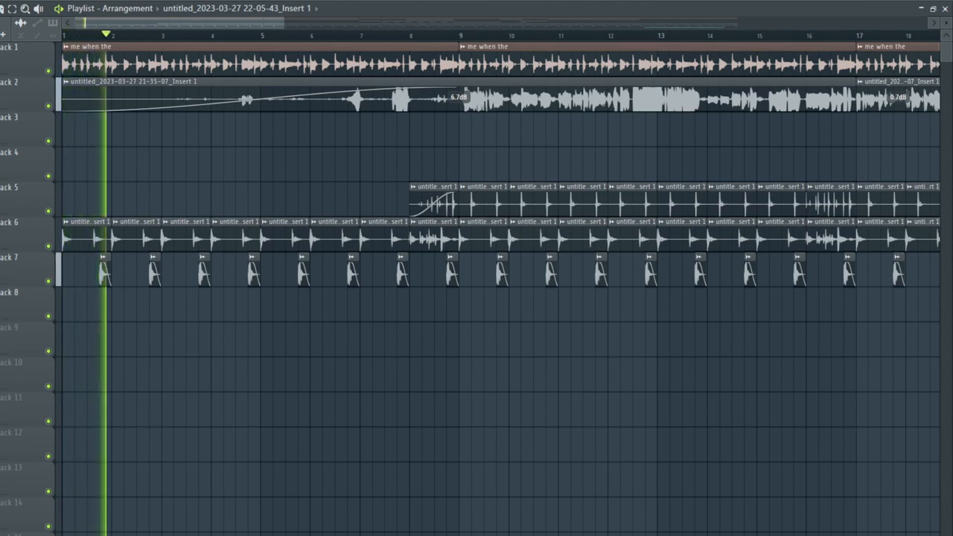
pyautogui.click(149, 33)
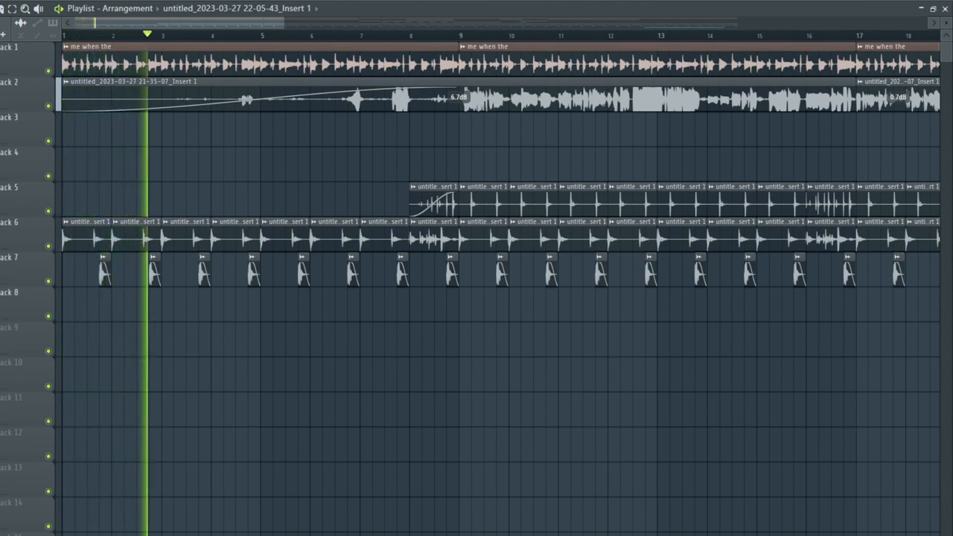